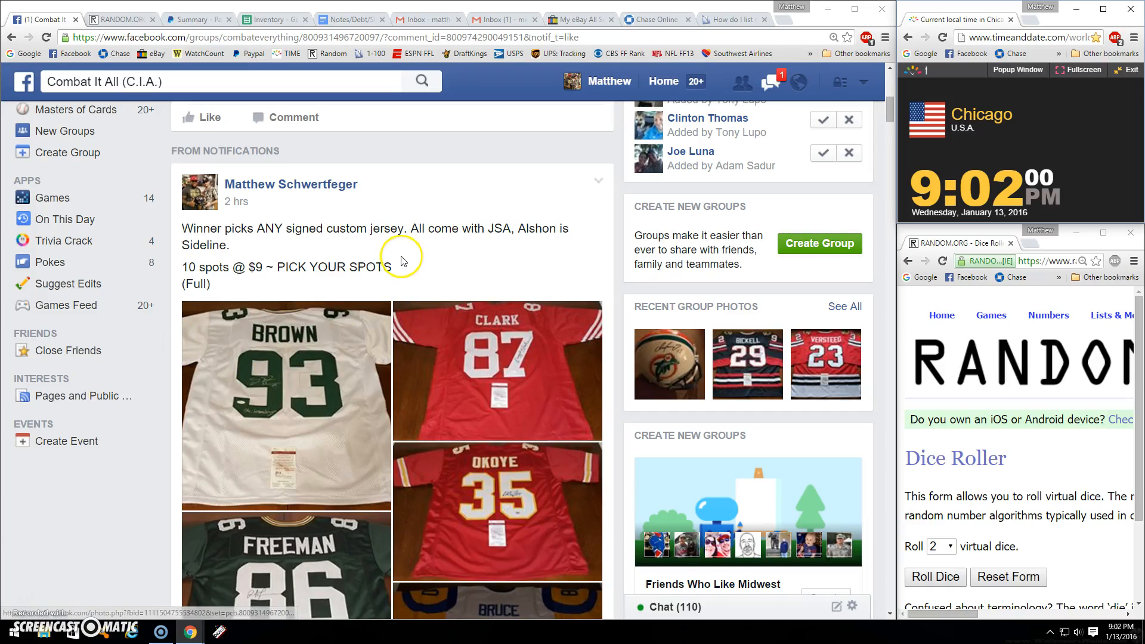
Step: Copy the ten numbered jersey-break names from the Facebook comment into the RANDOM.ORG list box
scroll(down, 3)
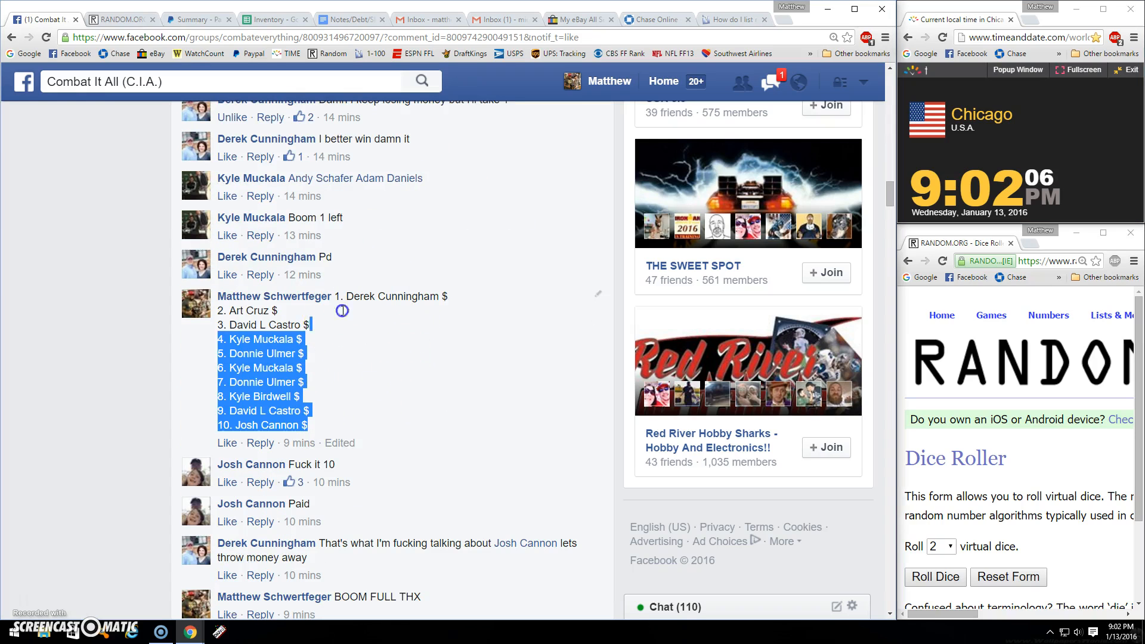
right_click(341, 310)
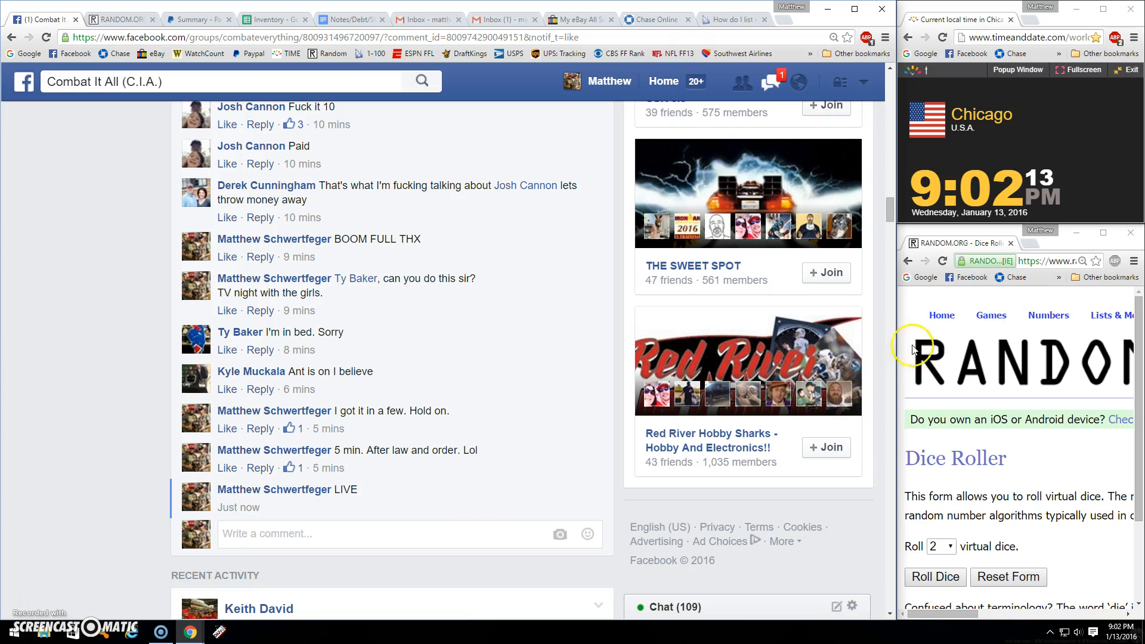
click(935, 578)
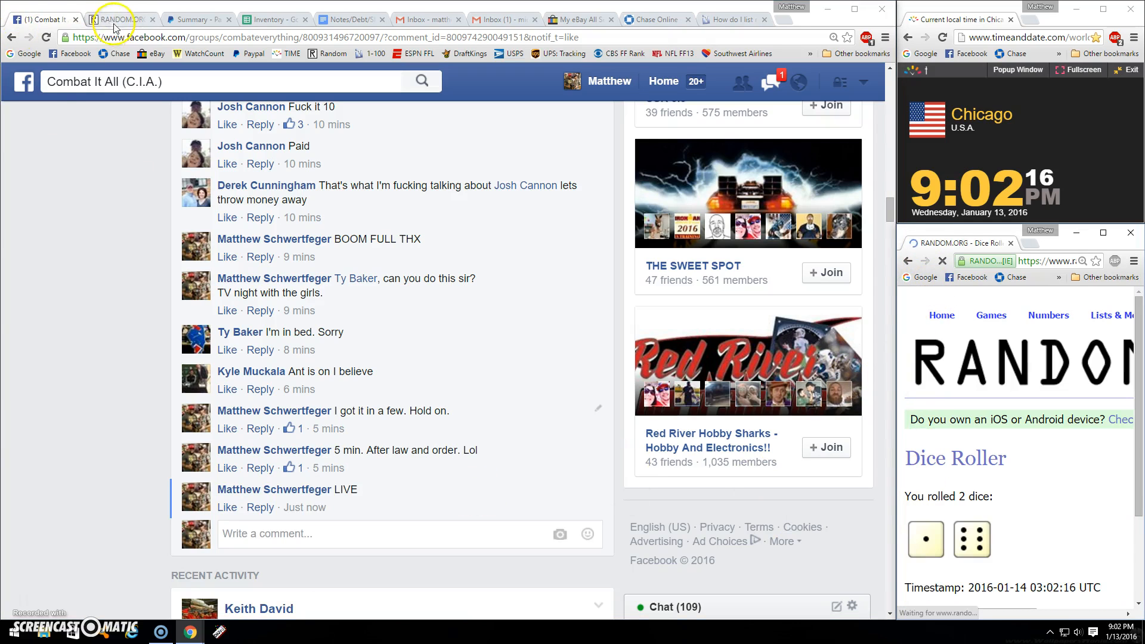
right_click(112, 415)
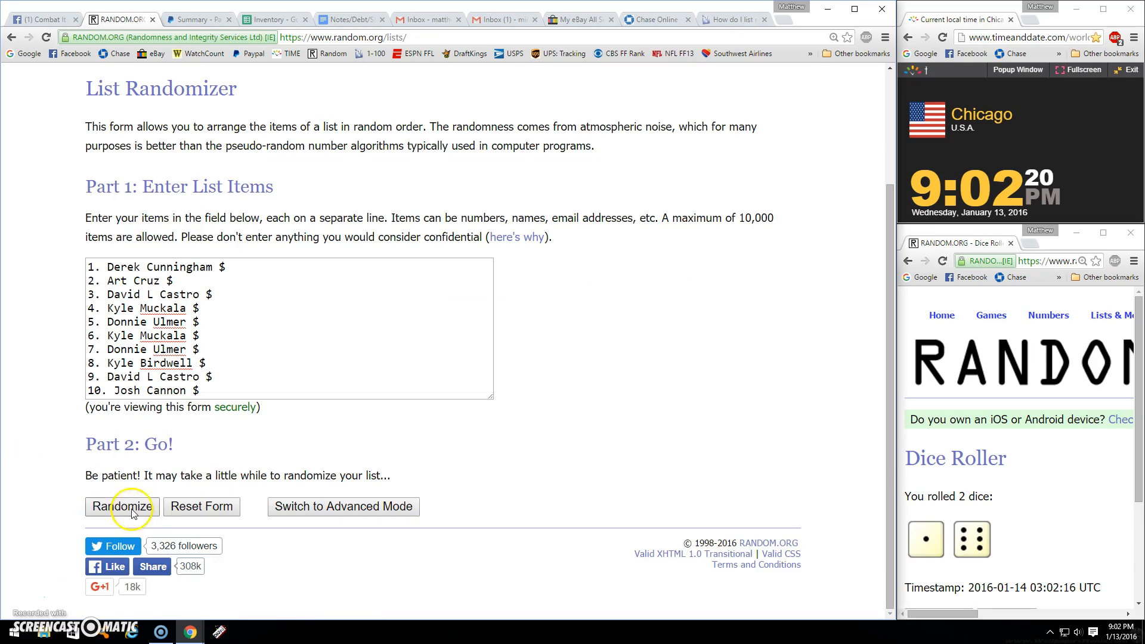
click(122, 505)
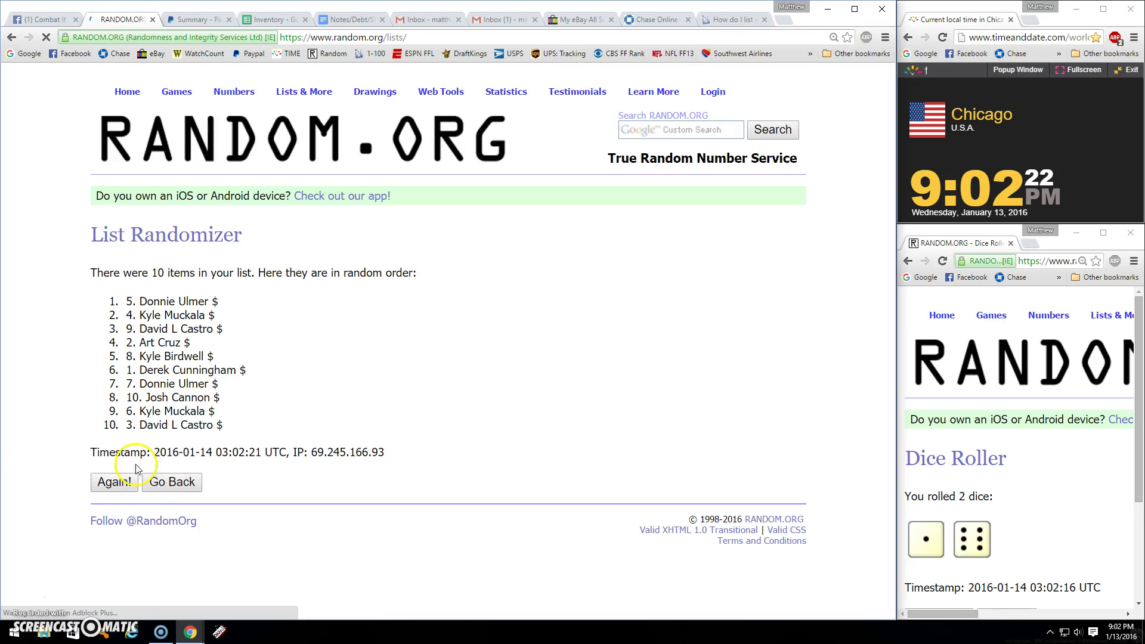
click(114, 482)
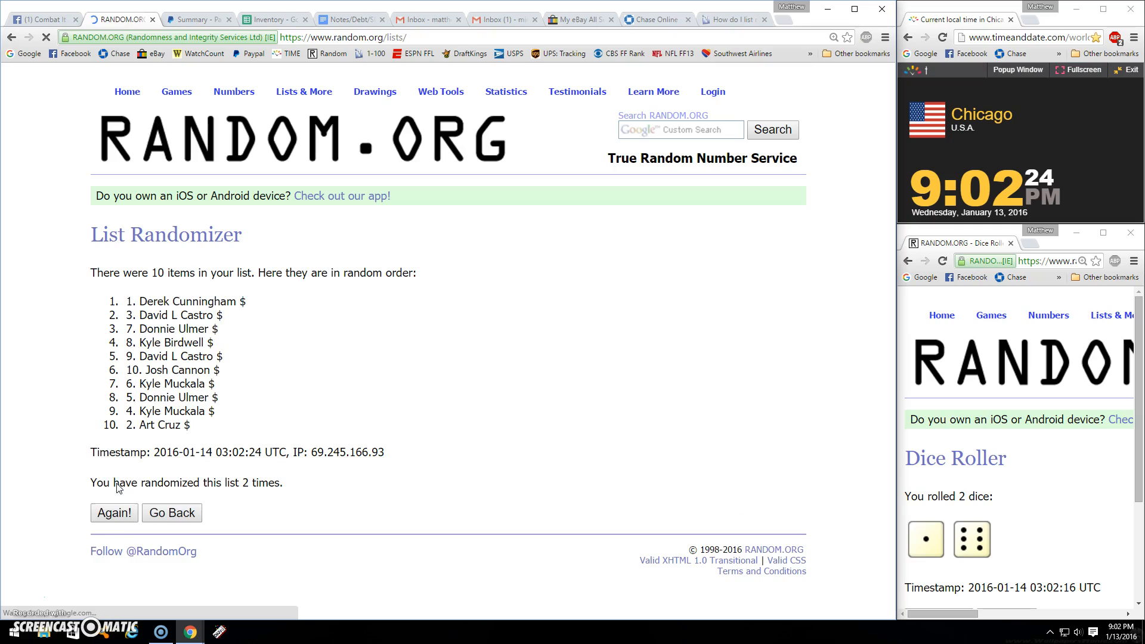
click(113, 513)
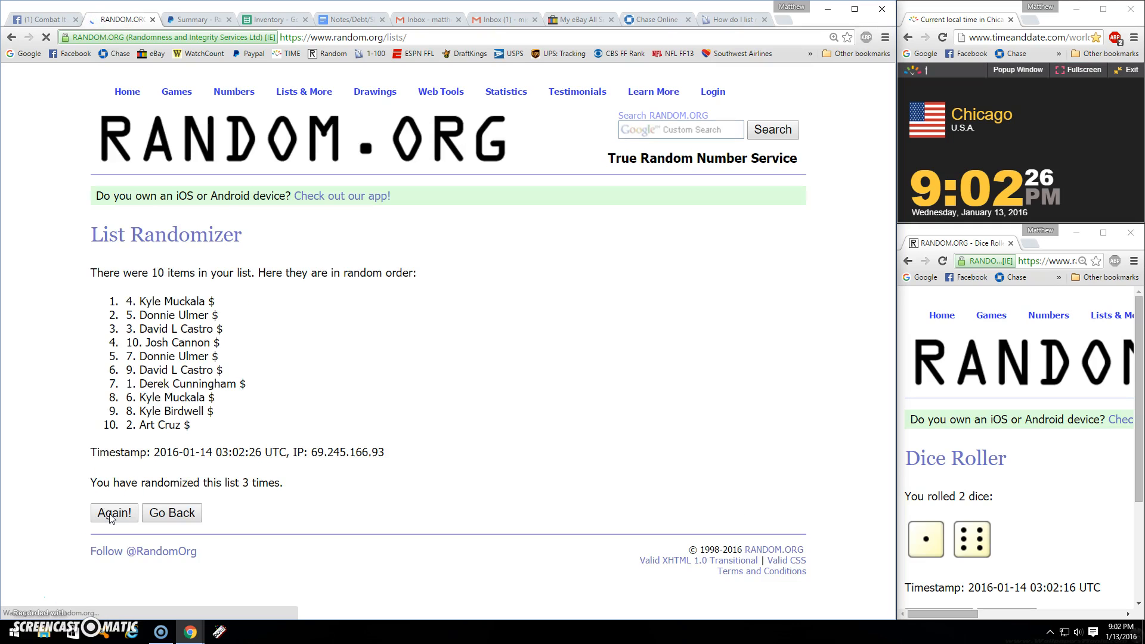
click(113, 513)
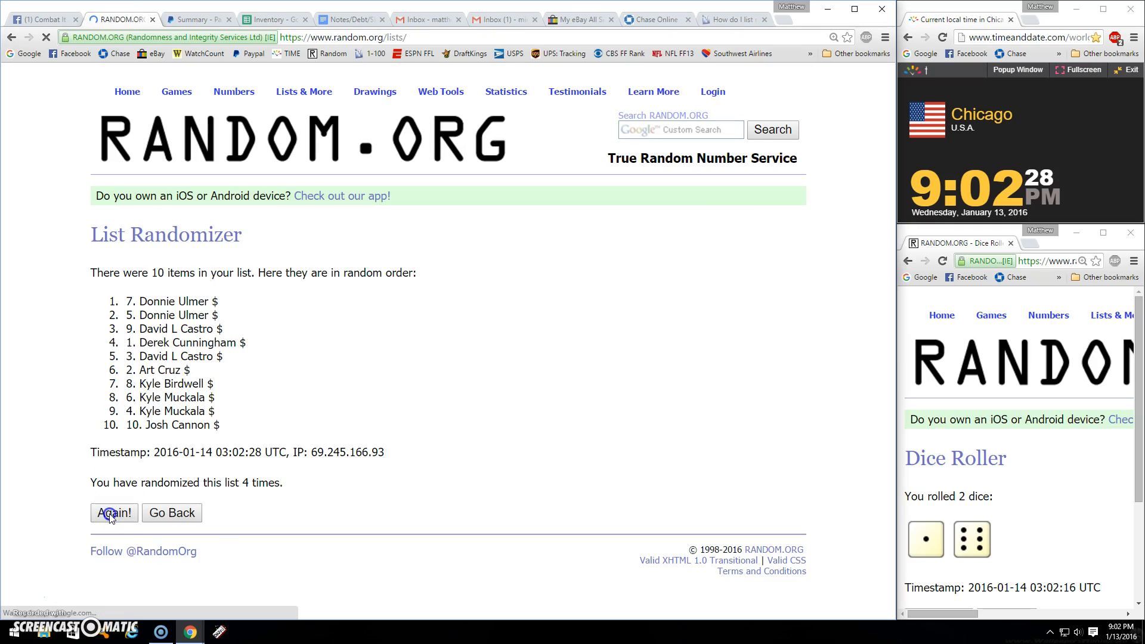
click(113, 513)
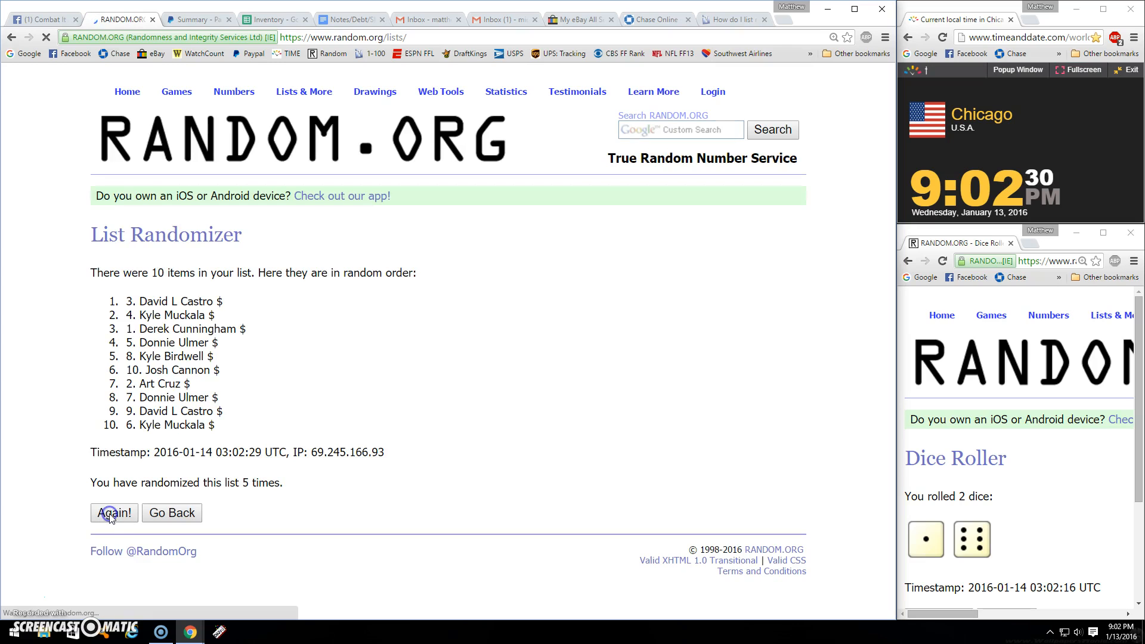
click(114, 513)
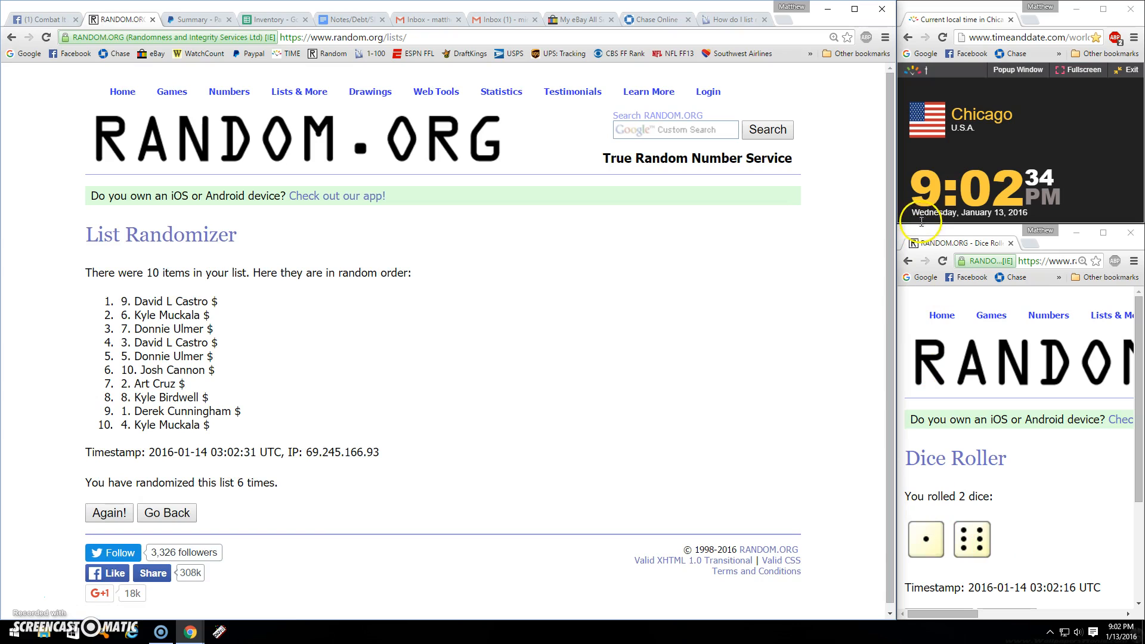
click(110, 512)
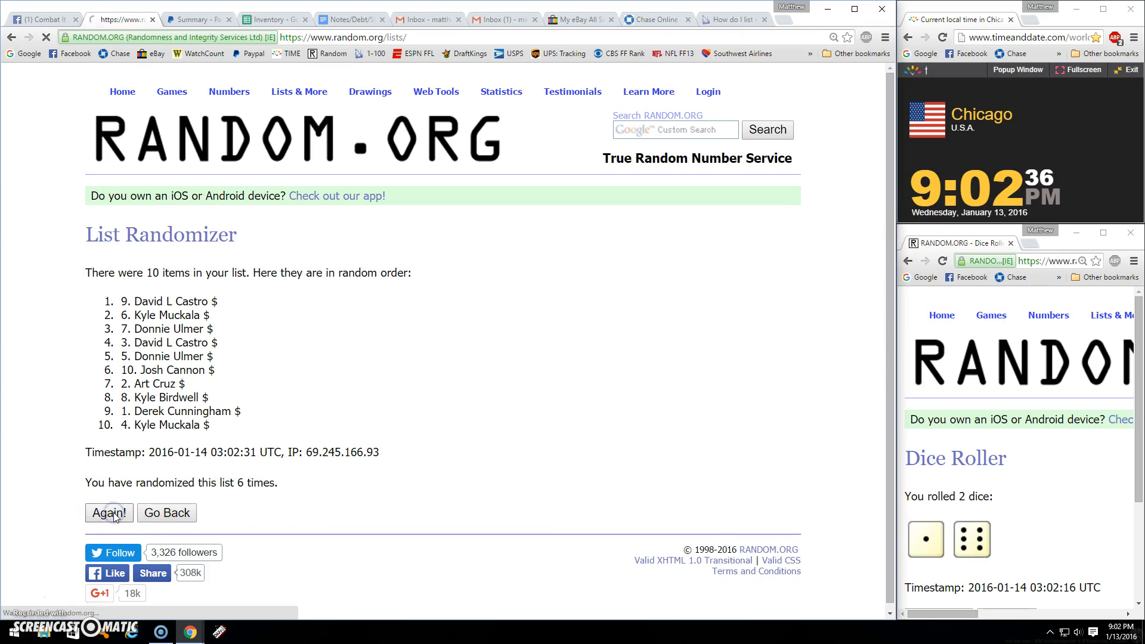
click(110, 513)
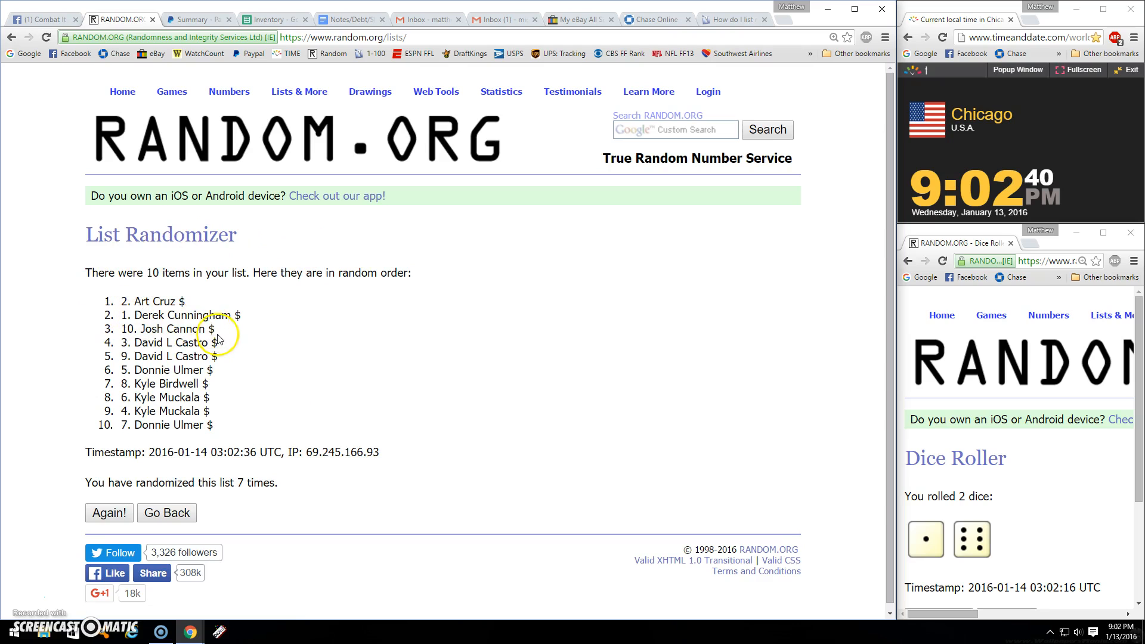
drag(119, 315, 225, 328)
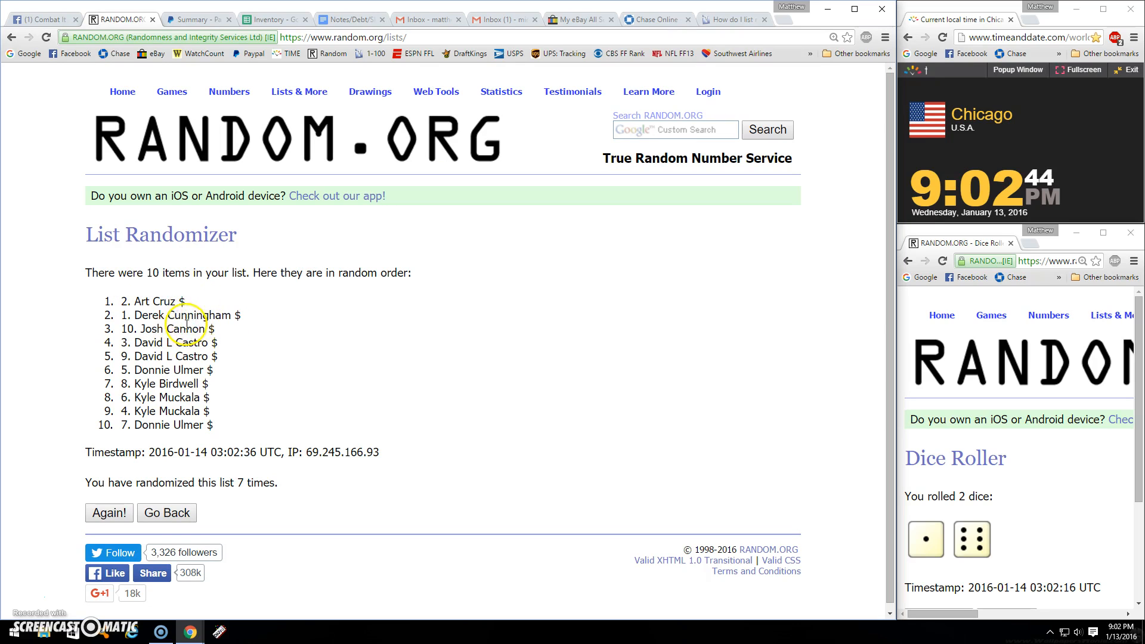
right_click(125, 300)
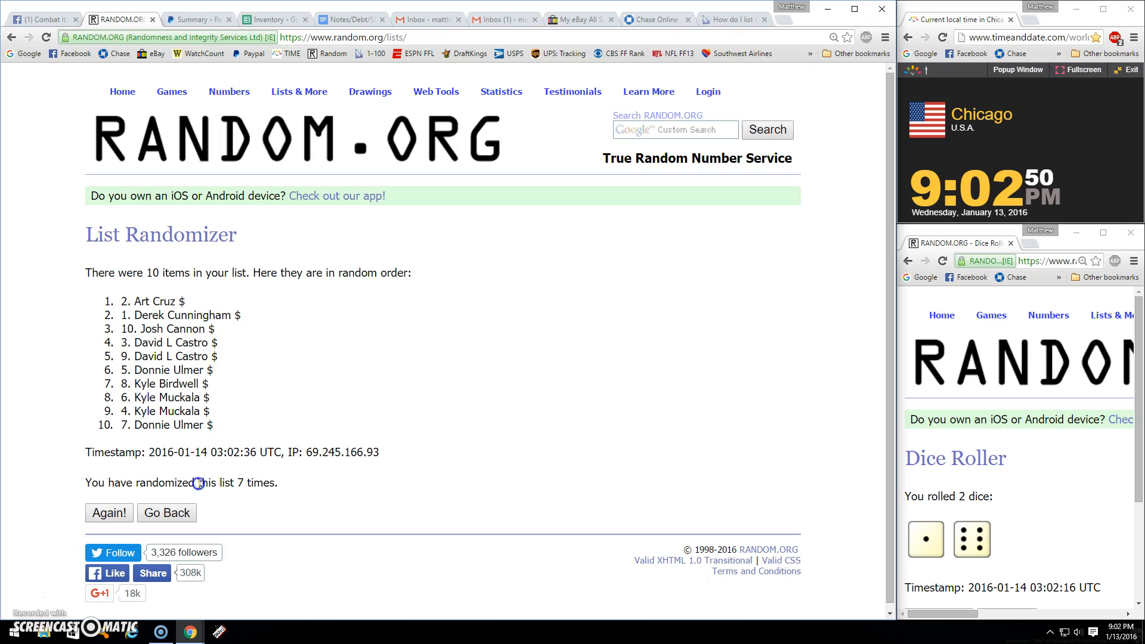
drag(198, 482, 274, 482)
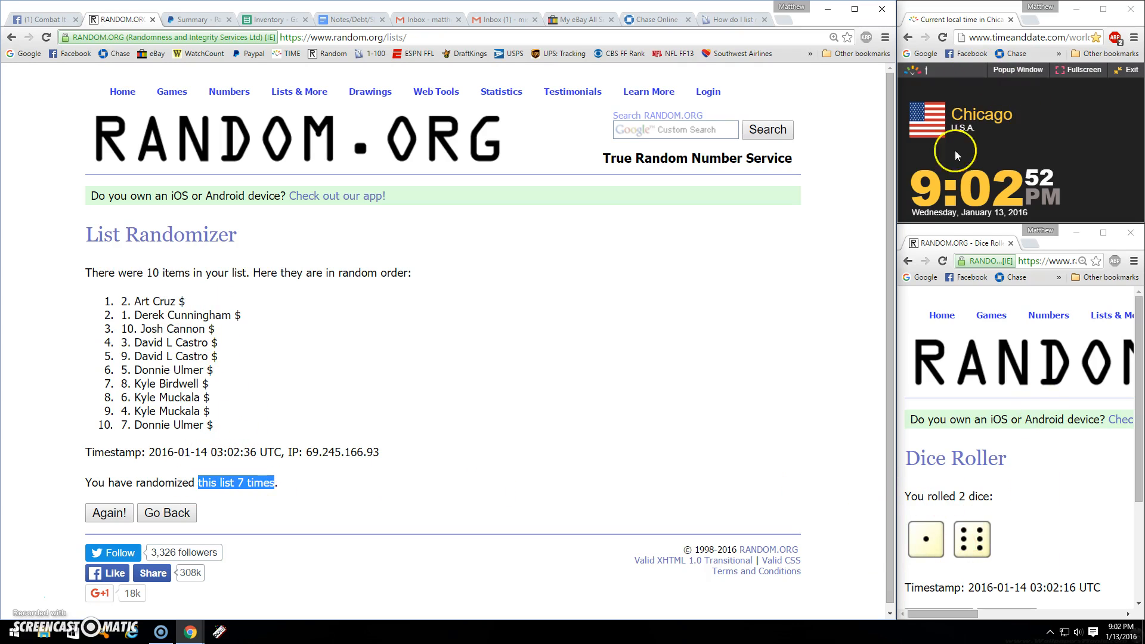